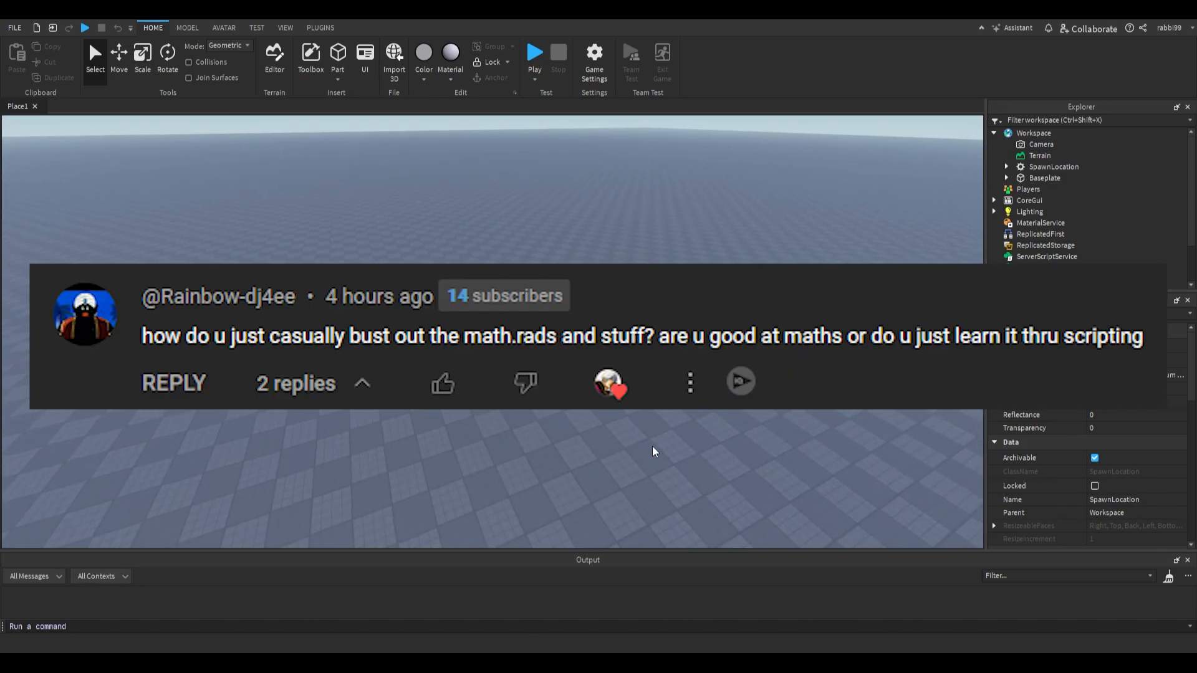
pyautogui.moveTo(648, 454)
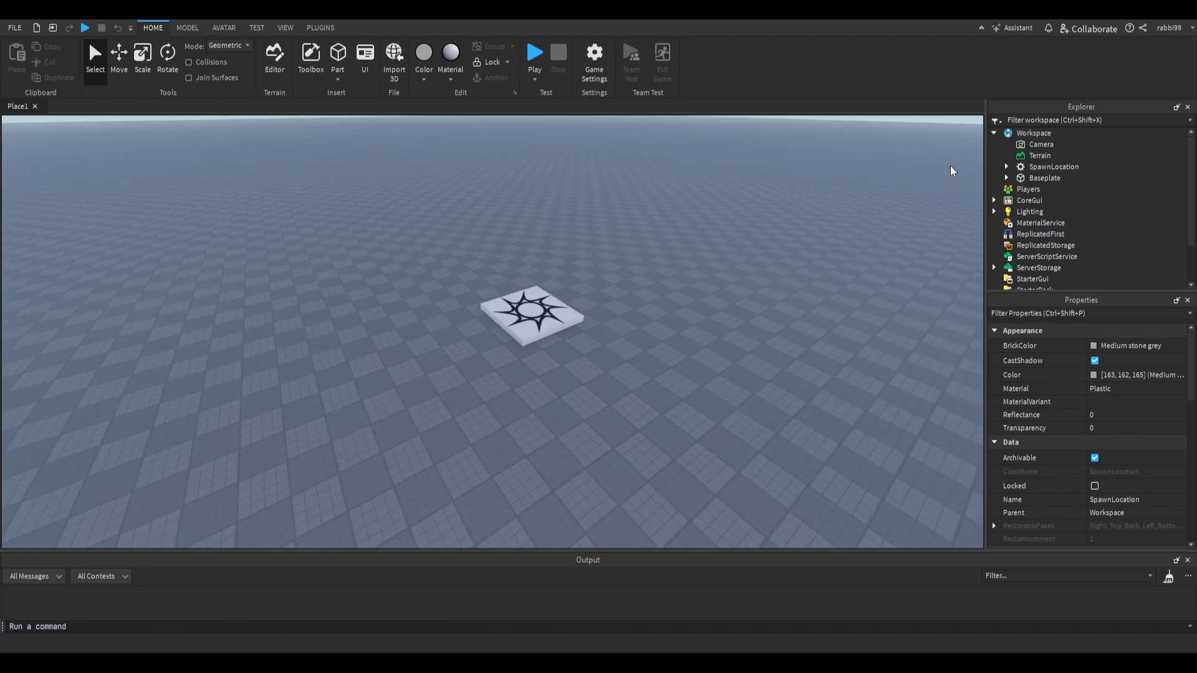
pyautogui.moveTo(879, 198)
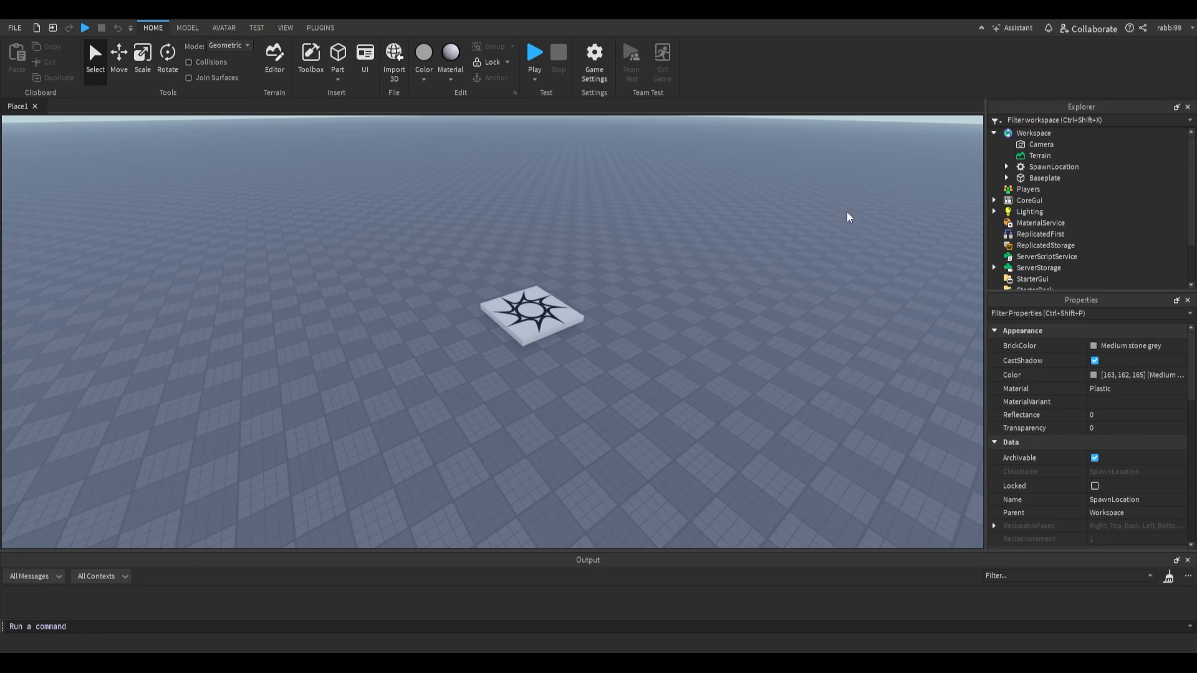
pyautogui.moveTo(848, 222)
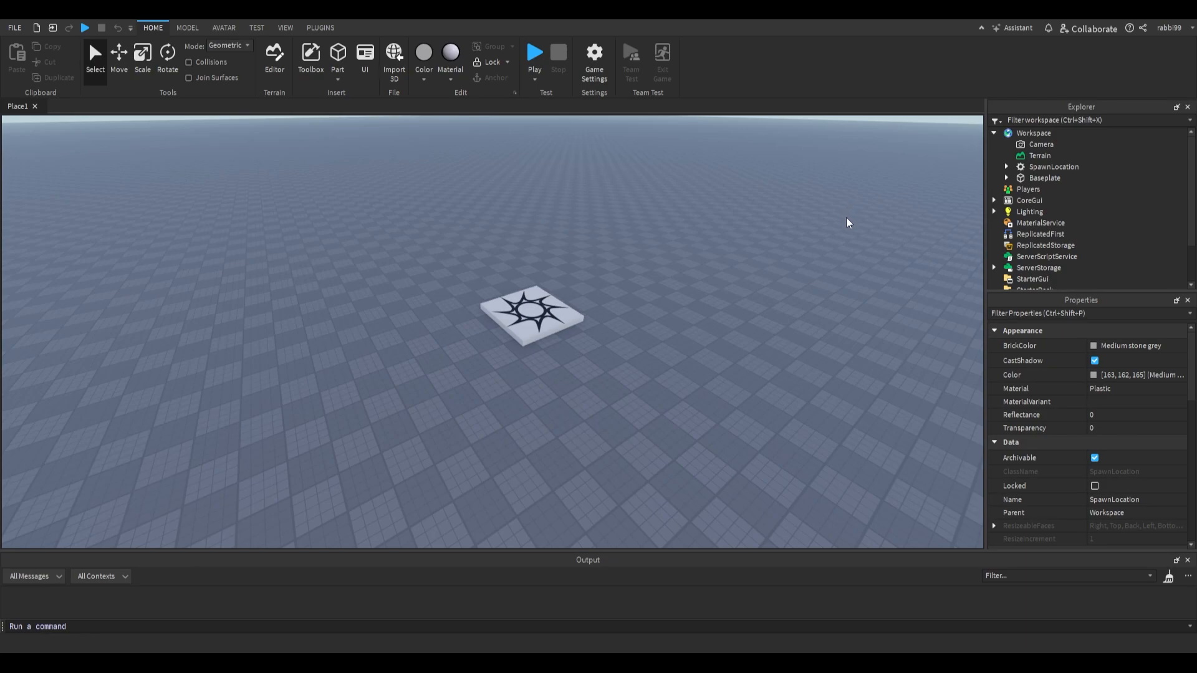
pyautogui.moveTo(864, 222)
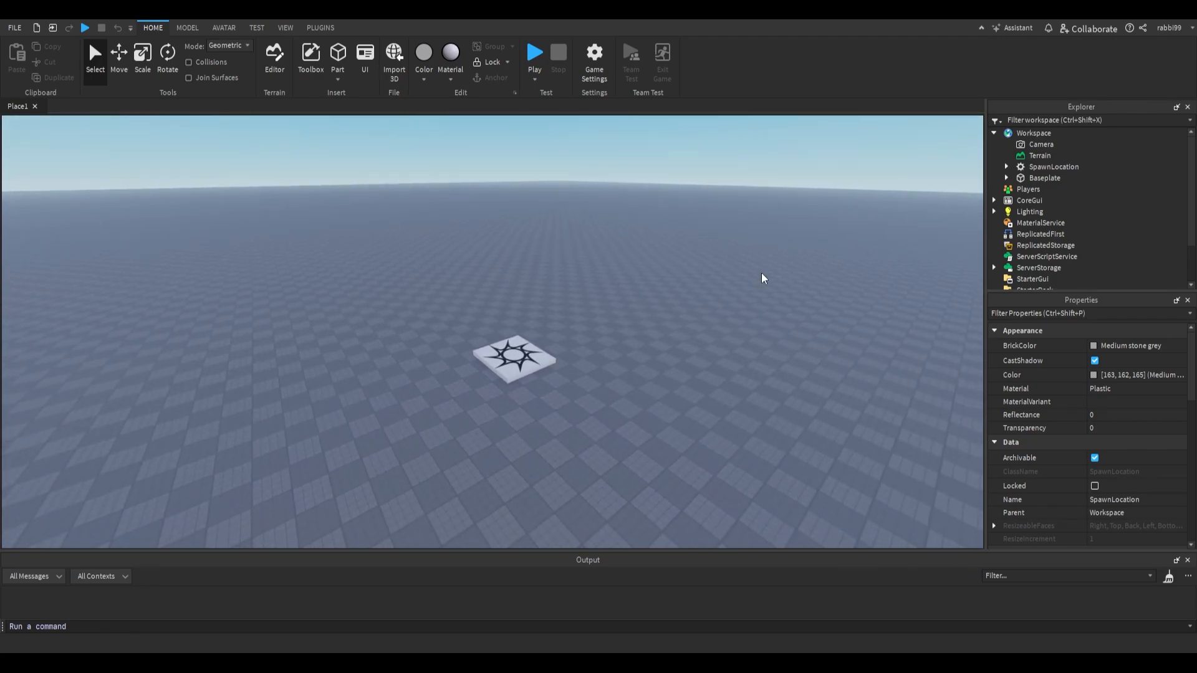
pyautogui.moveTo(741, 316)
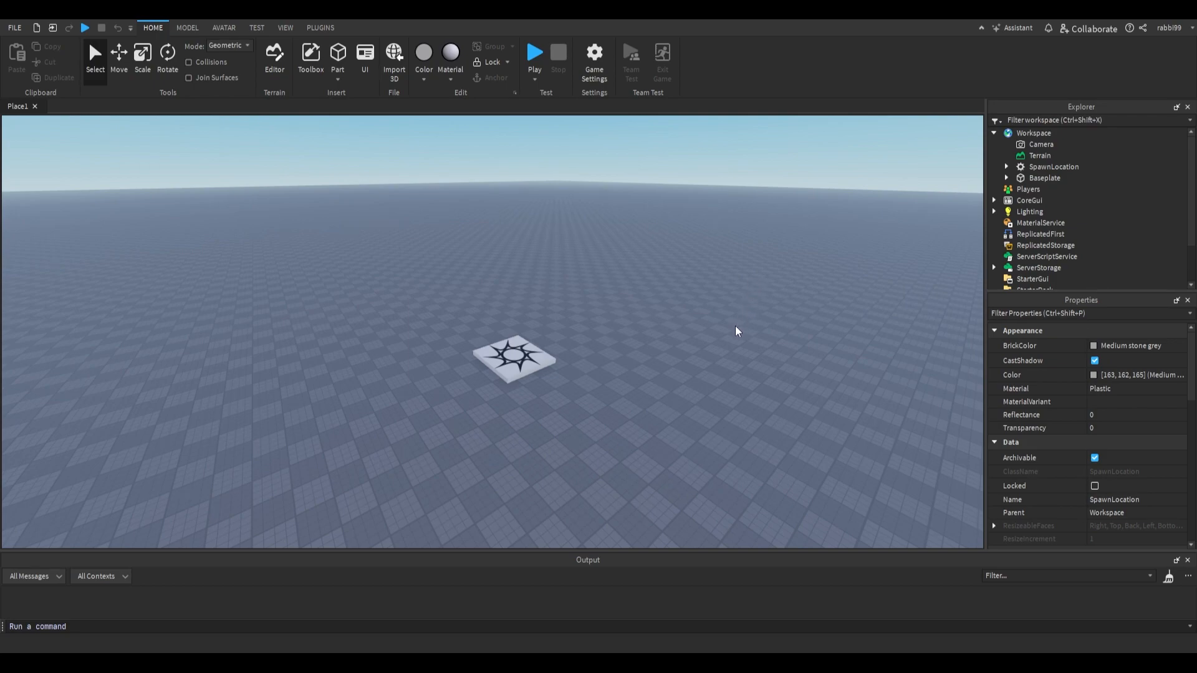
# Insert the Noob NPC dummy from the Toolbox into the workspace
pyautogui.moveTo(737, 332); pyautogui.dragTo(730, 345)
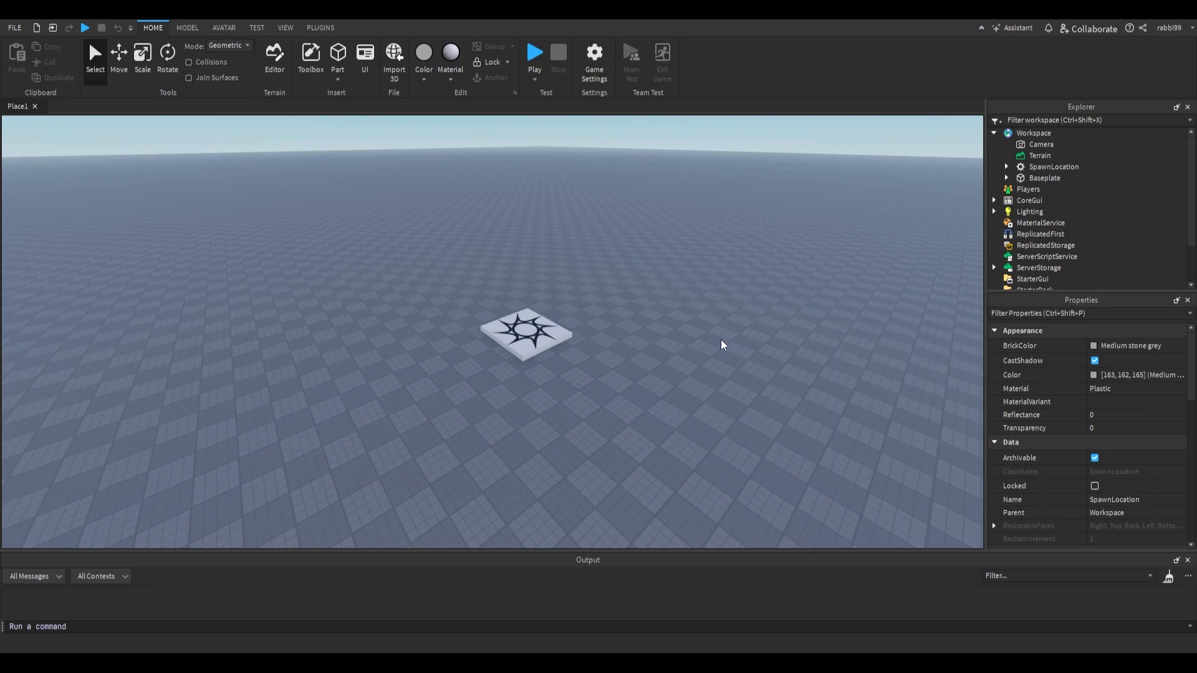
pyautogui.moveTo(629, 354)
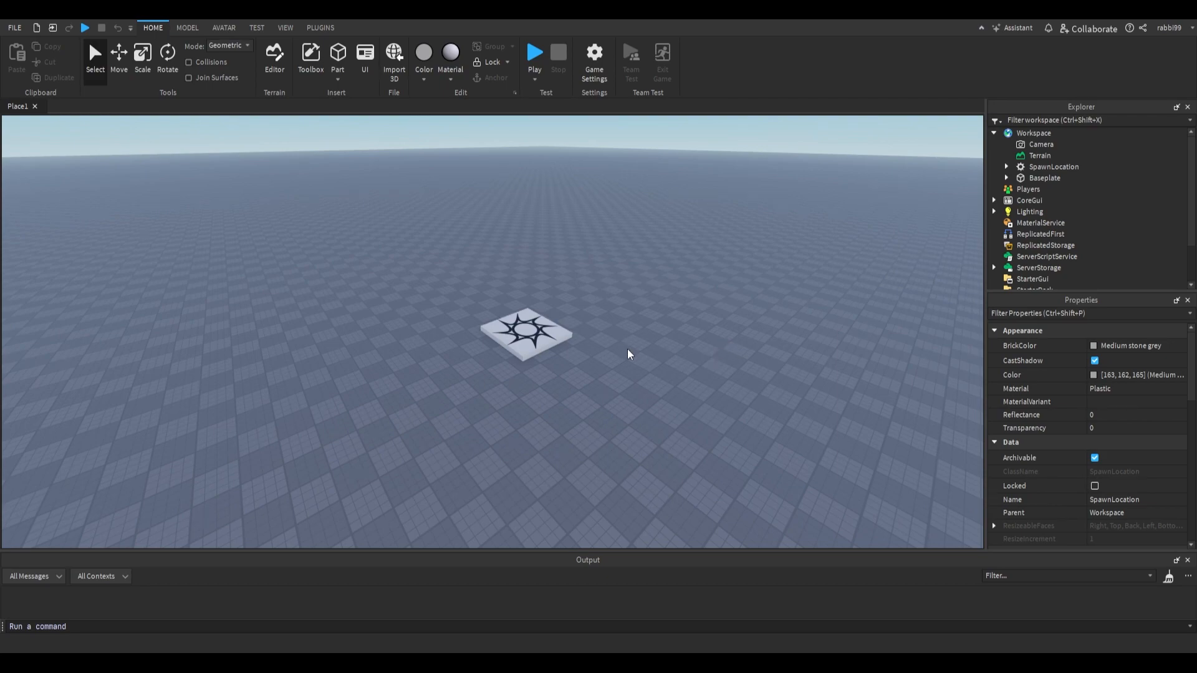
pyautogui.moveTo(634, 320)
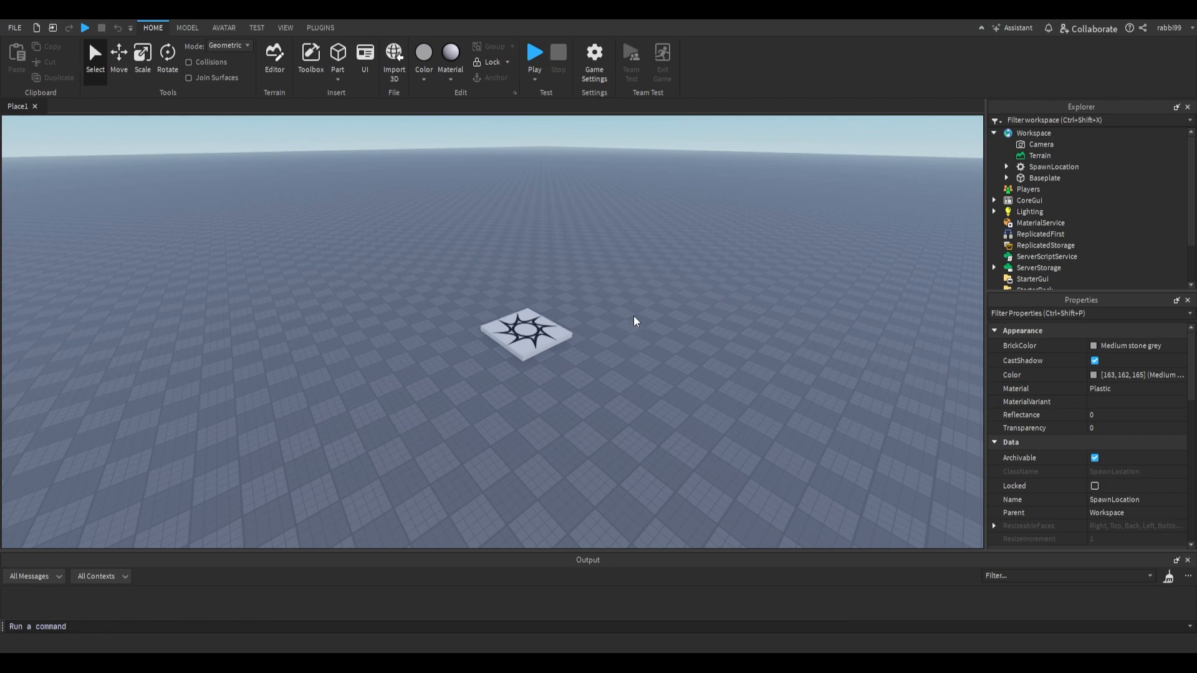
pyautogui.moveTo(574, 328)
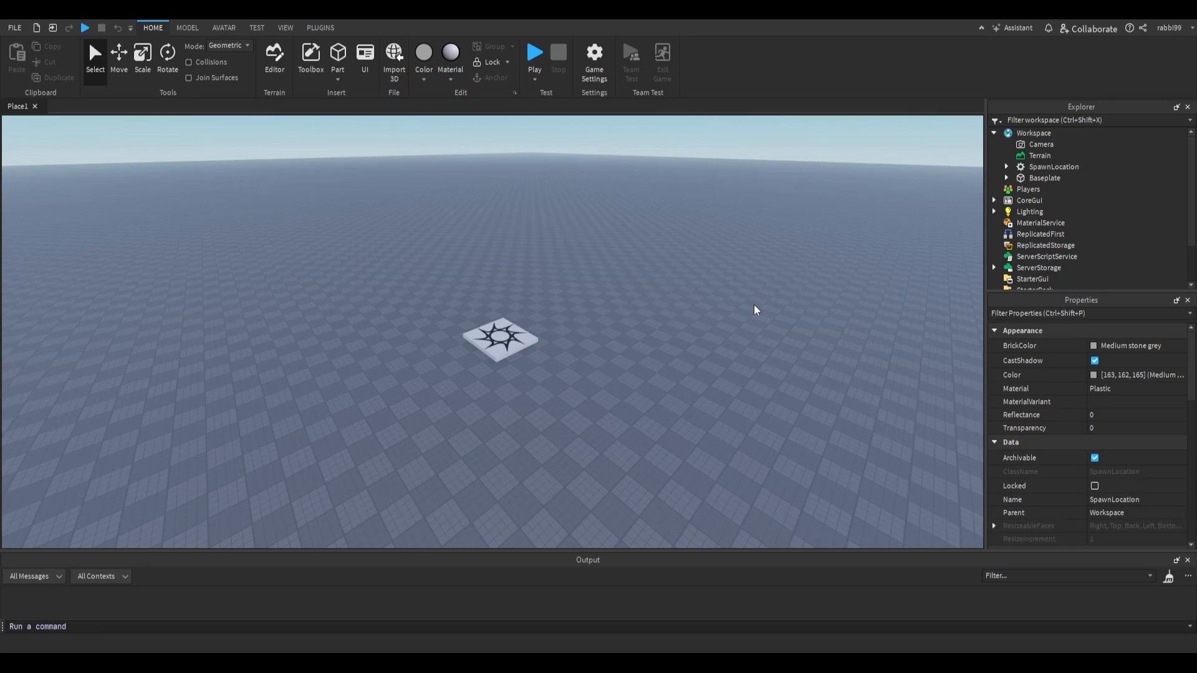
pyautogui.moveTo(602, 460)
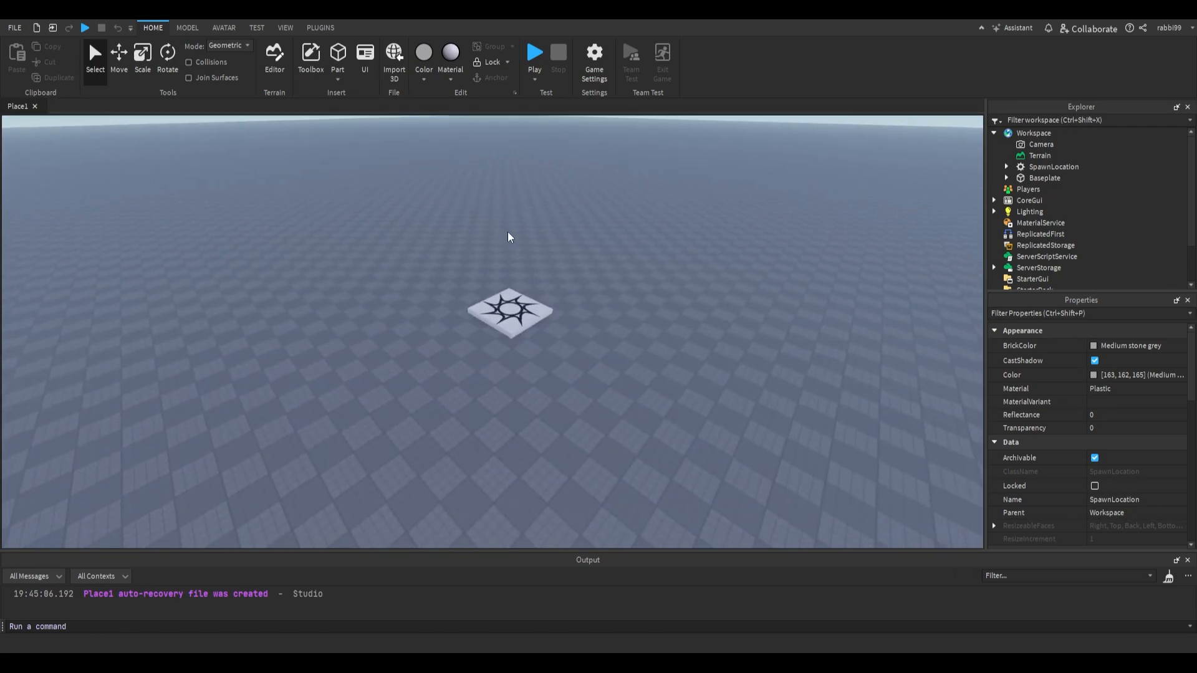
pyautogui.click(311, 54)
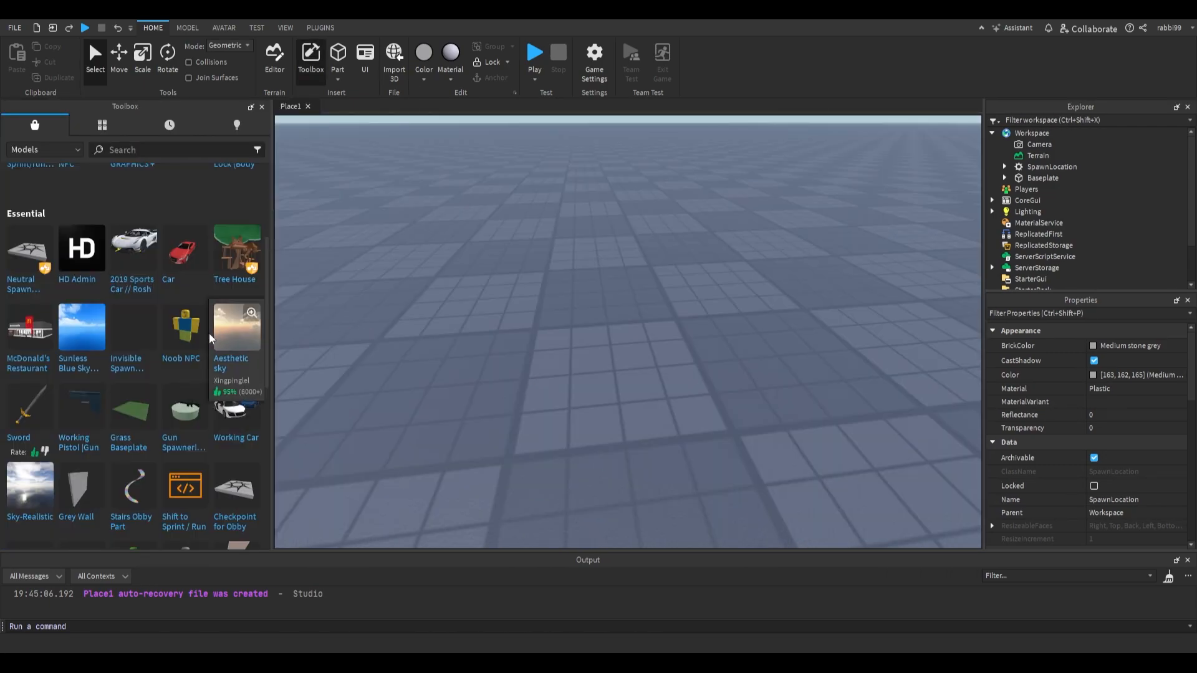
pyautogui.click(180, 327)
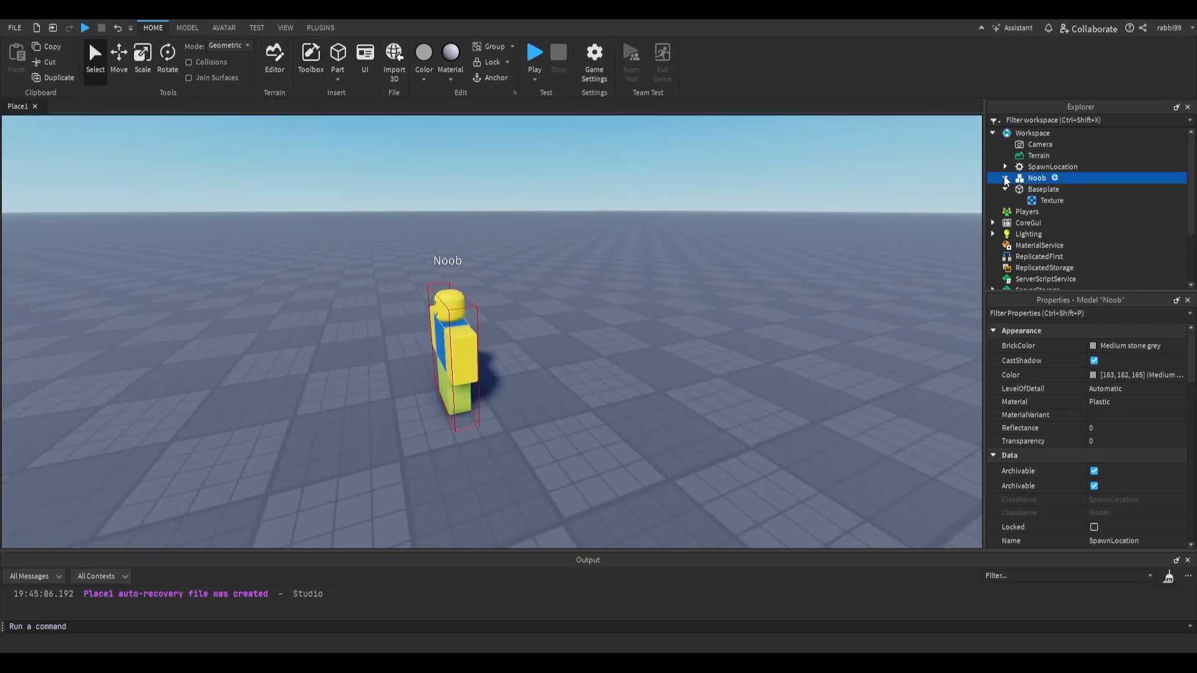
# Add a new Script under ServerScriptService so its empty editor opens
pyautogui.click(1005, 178)
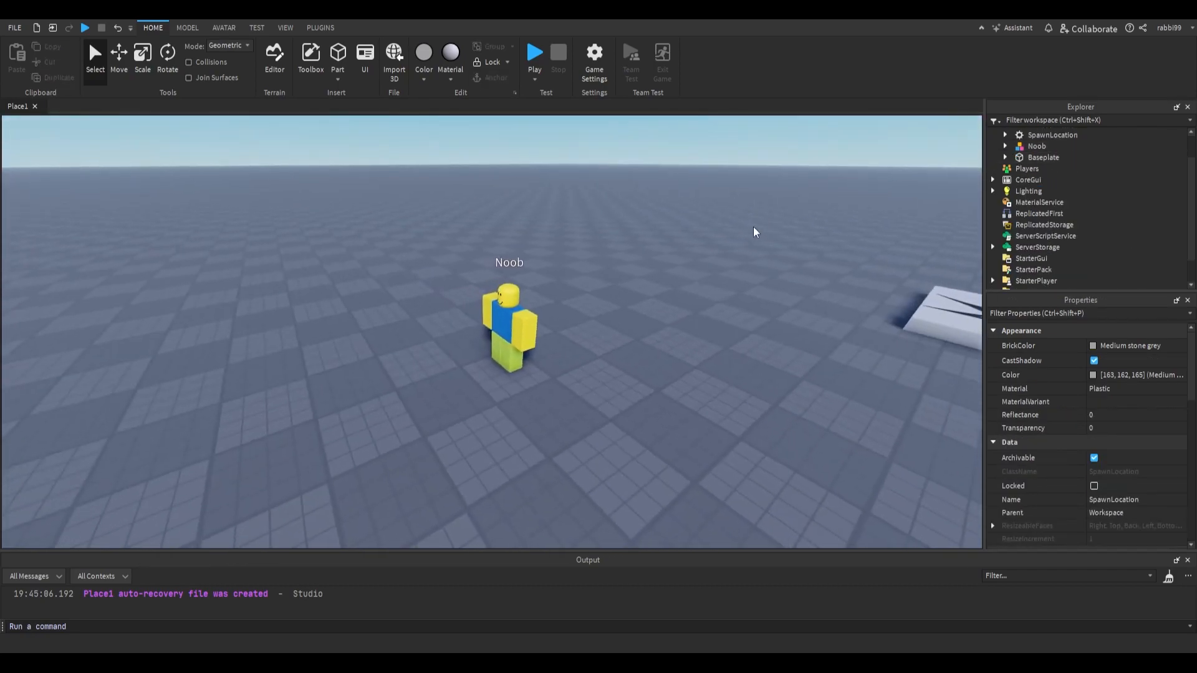
pyautogui.click(1032, 133)
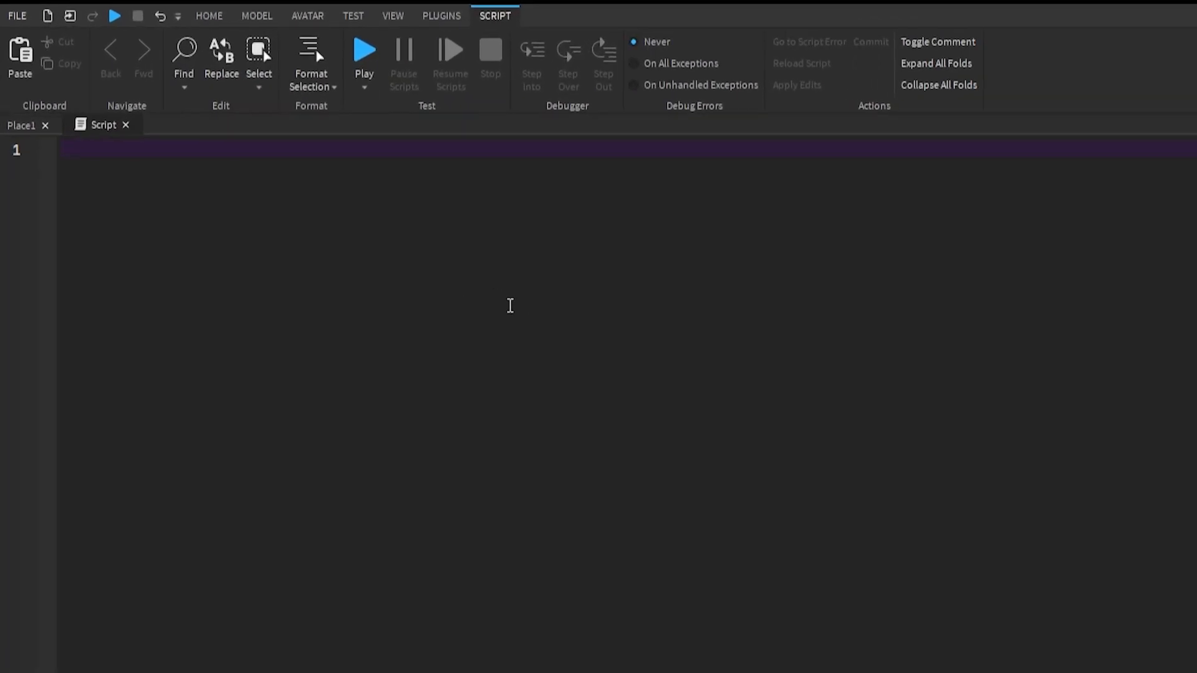
# Declare local Noob and write Noob:PivotTo(...) with a CFrame argument
pyautogui.write('local Noob = workspace.')
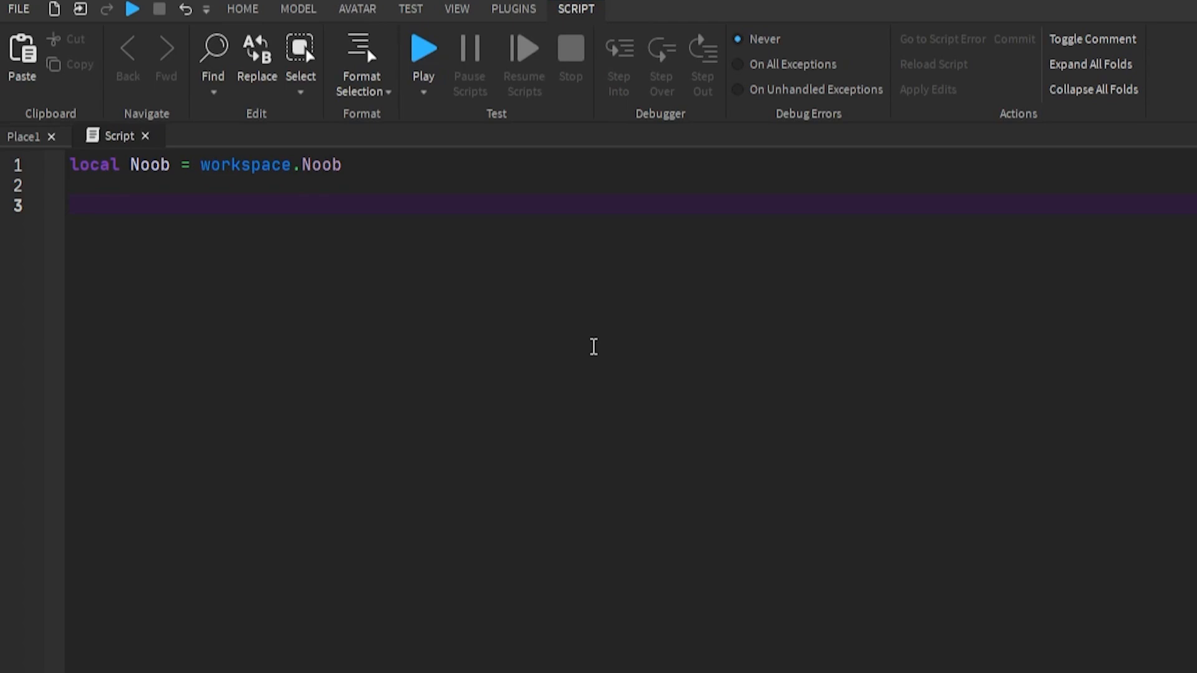
pyautogui.write('Noob:PivotTo()')
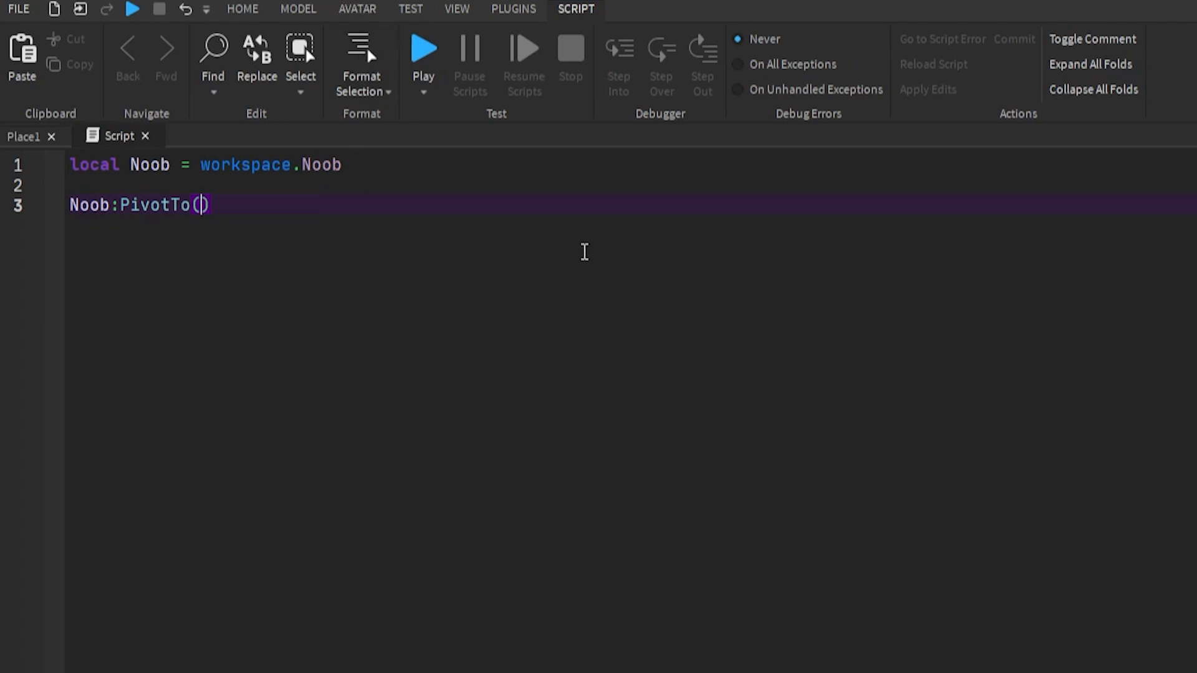
pyautogui.write('CFrame.new()')
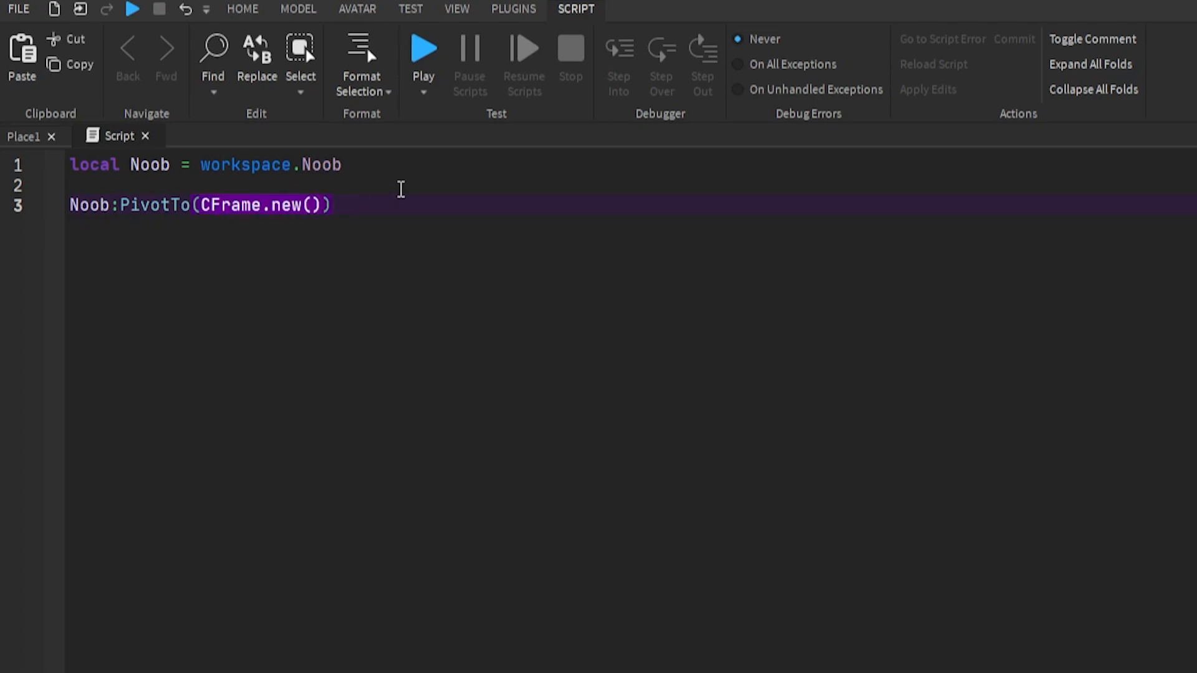
# Complete the pivot as Noob:GetPivot() * CFrame.Angles(0,0,0) and return to the Place1 view
pyautogui.write('Noob:getpi')
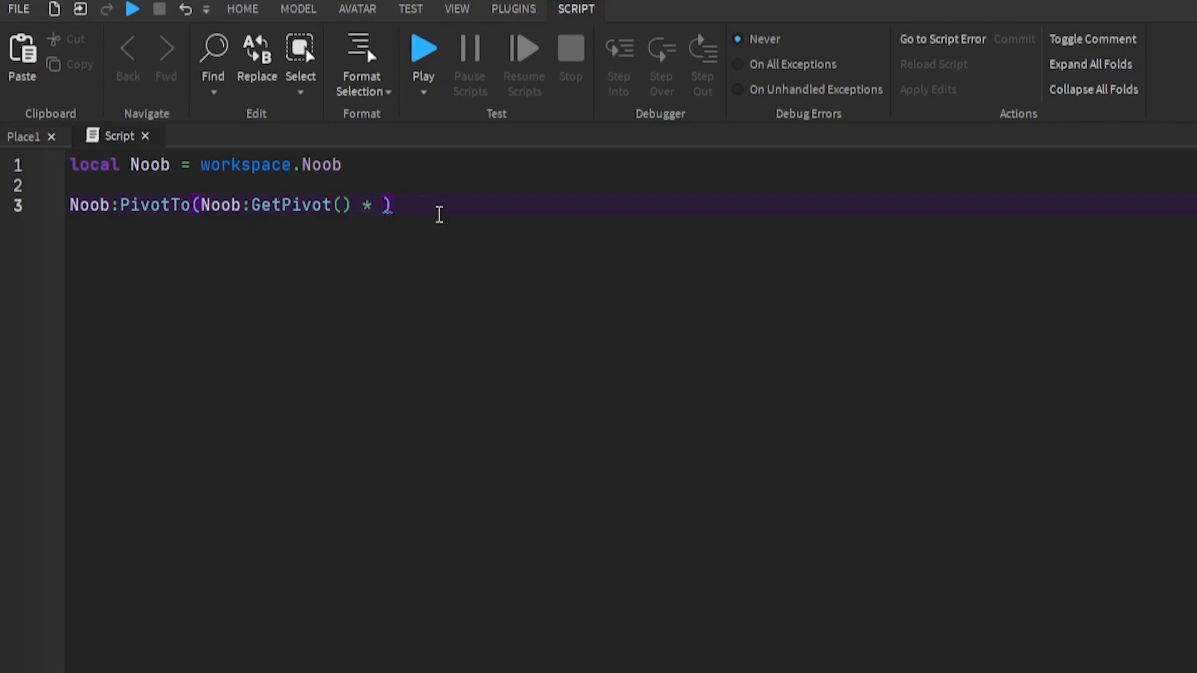
pyautogui.write('CFrame.Angles(')
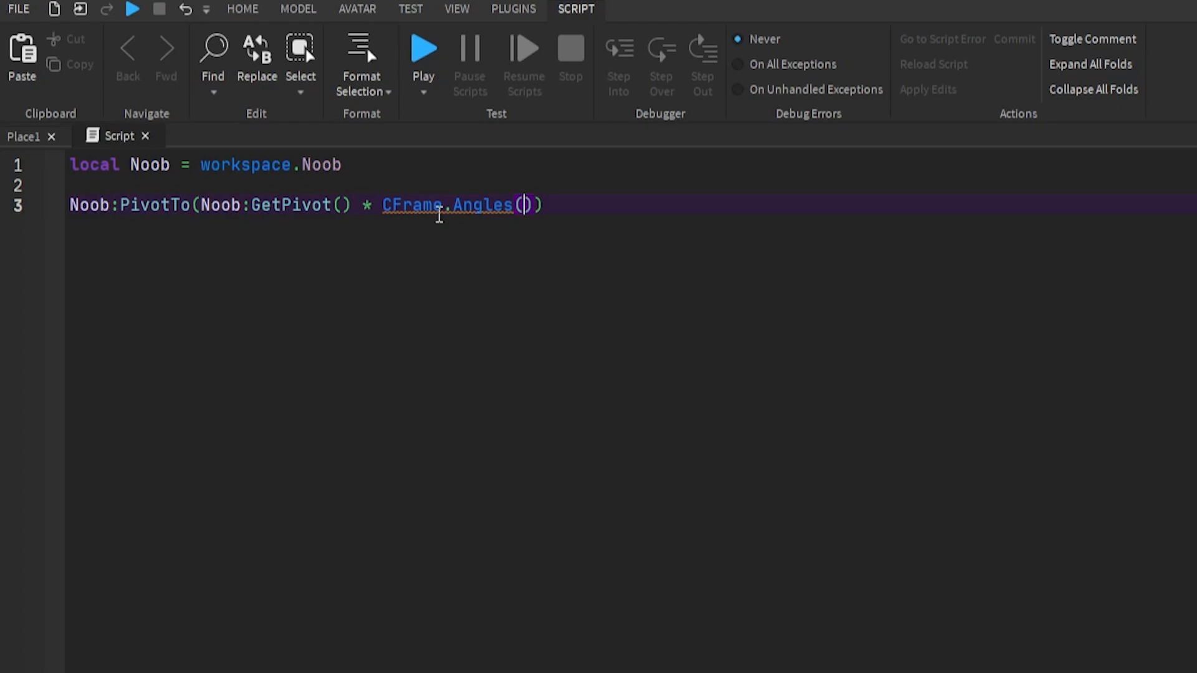
pyautogui.write('0,0,0')
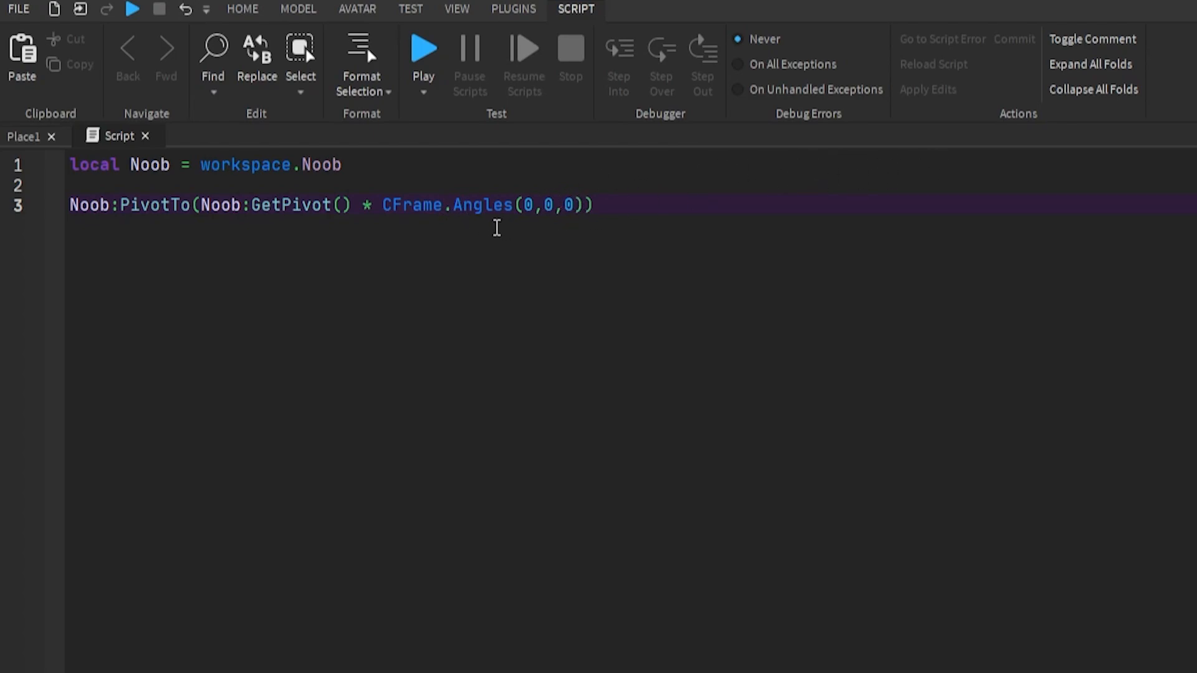
pyautogui.click(242, 8)
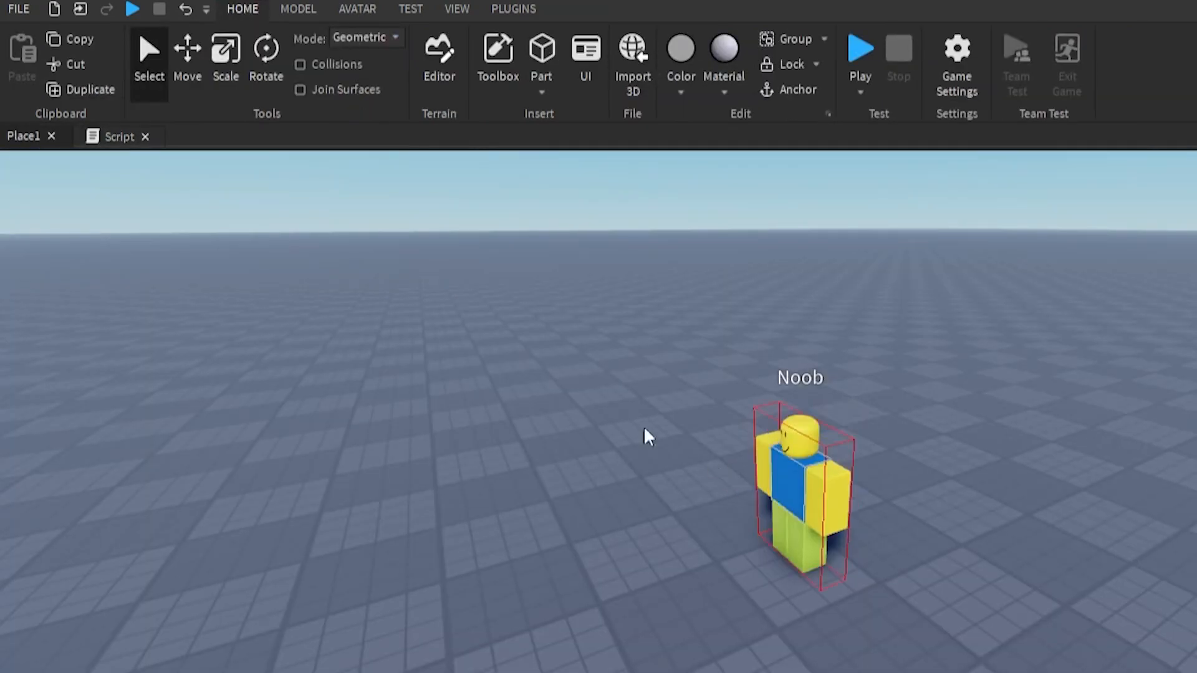
# Set the middle Angles argument to math.pi and go back to Place1
pyautogui.click(118, 136)
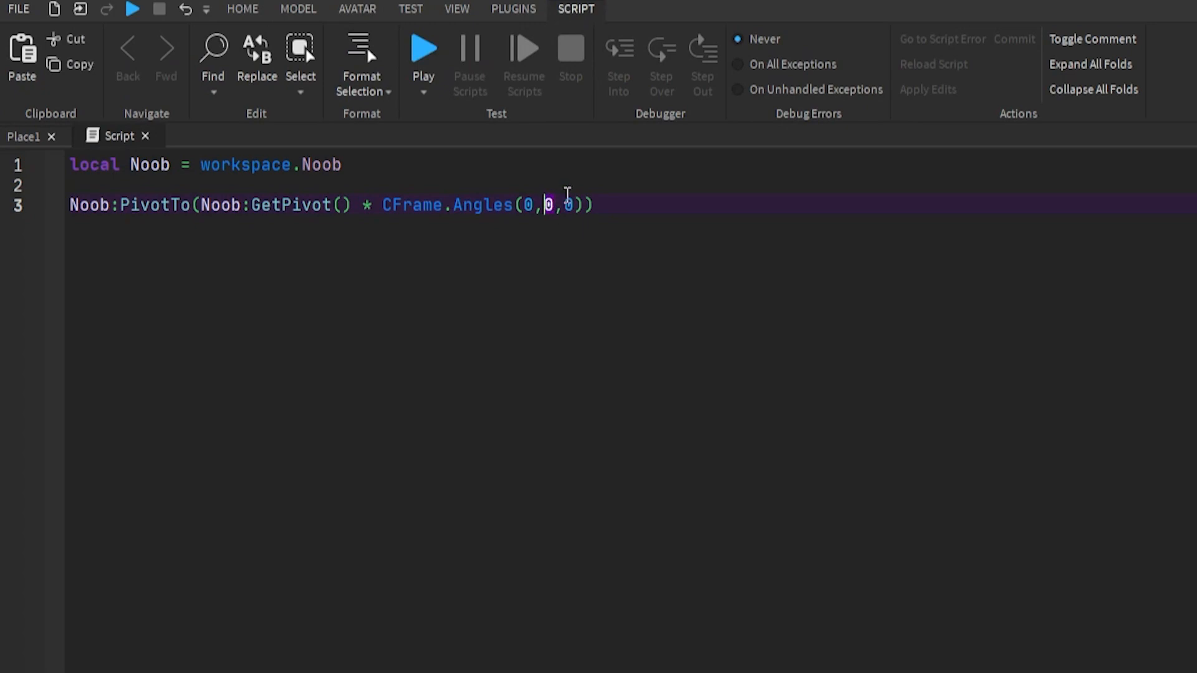
pyautogui.write('math.pi')
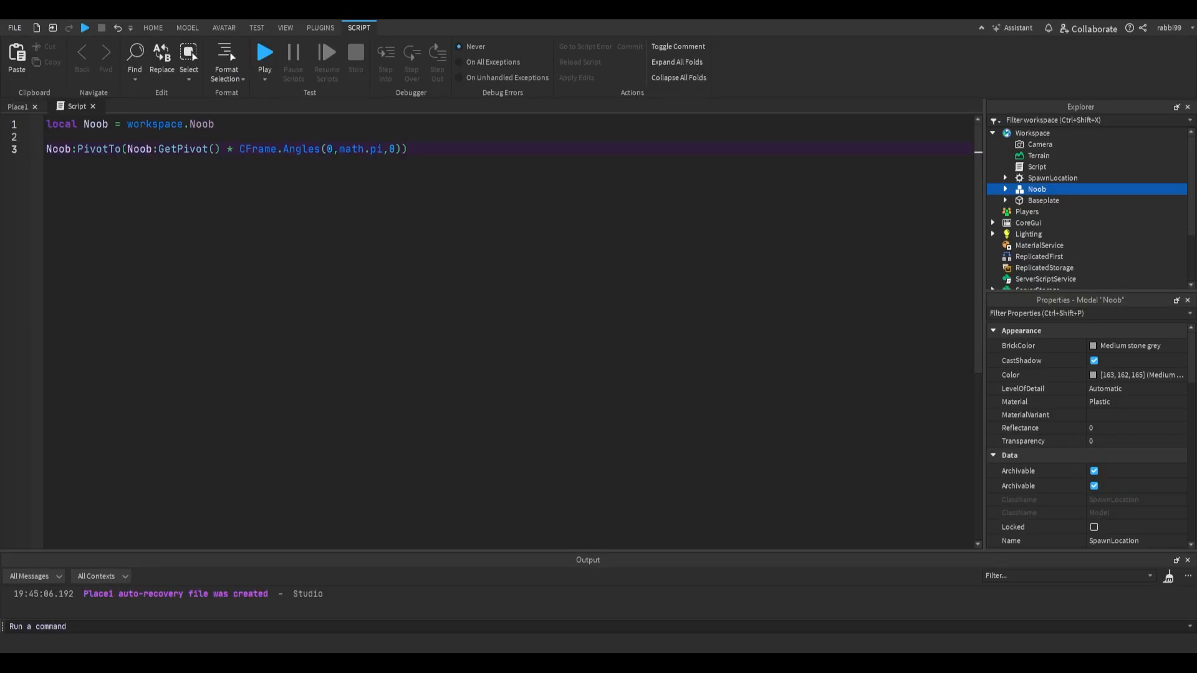
pyautogui.click(153, 27)
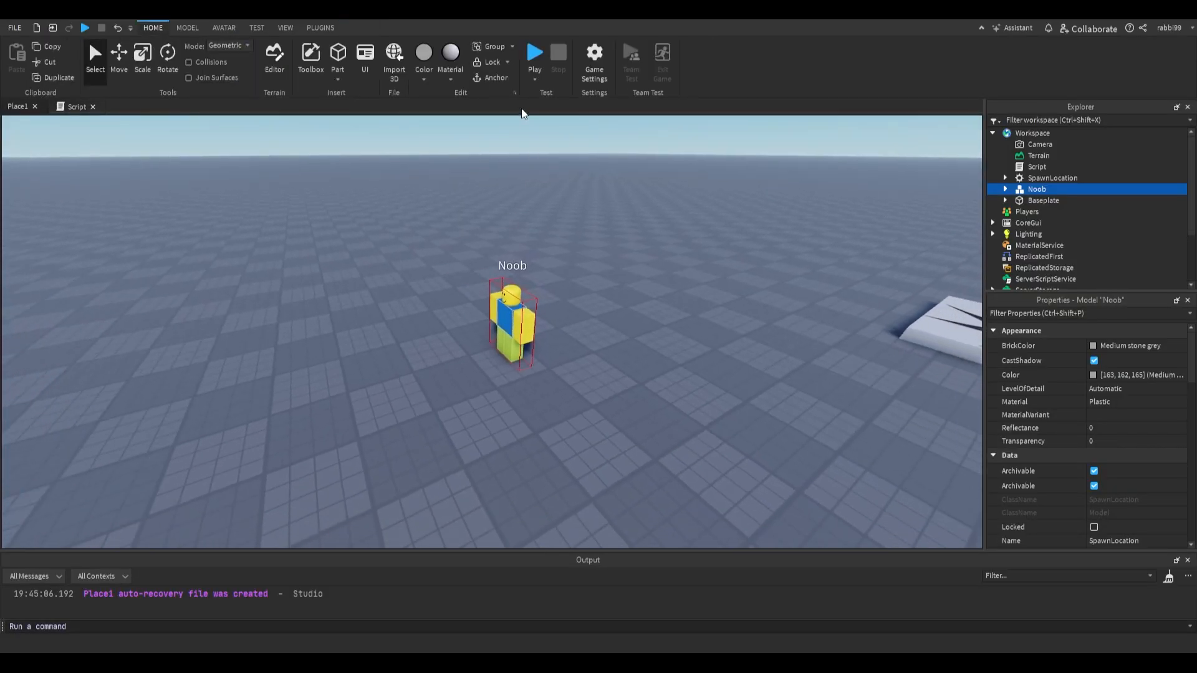
# Test-run the place to see the rotation, stop it, and return to the script for the math.rad(180) edit
pyautogui.click(534, 53)
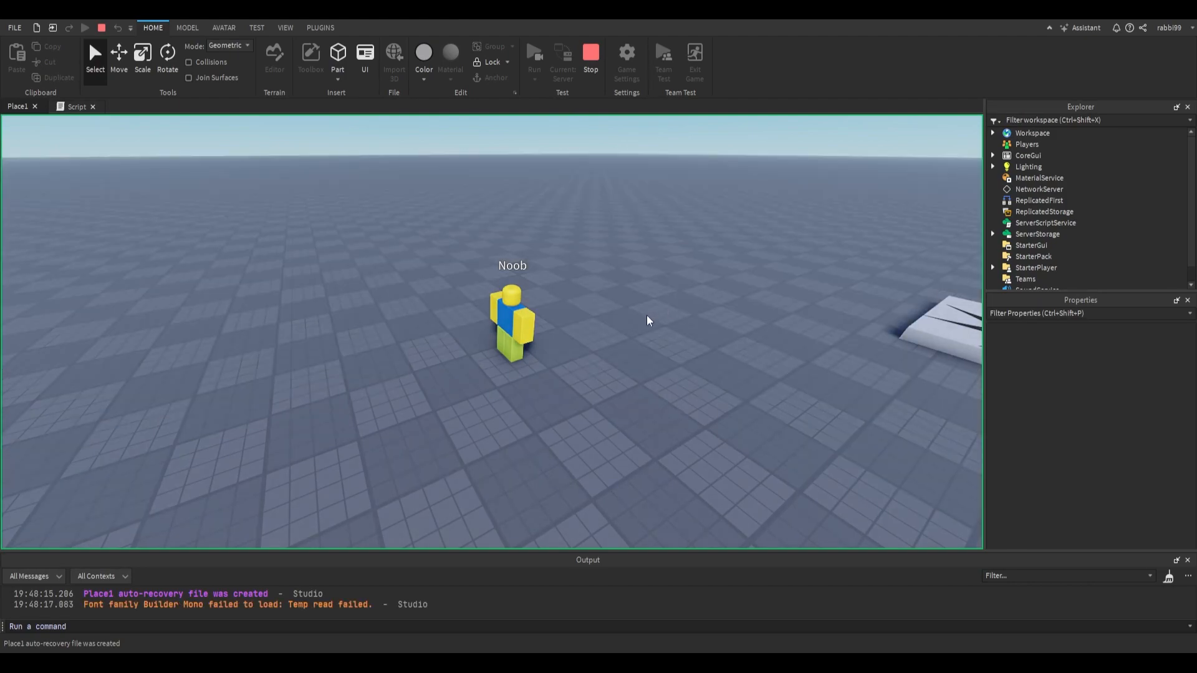
pyautogui.click(77, 106)
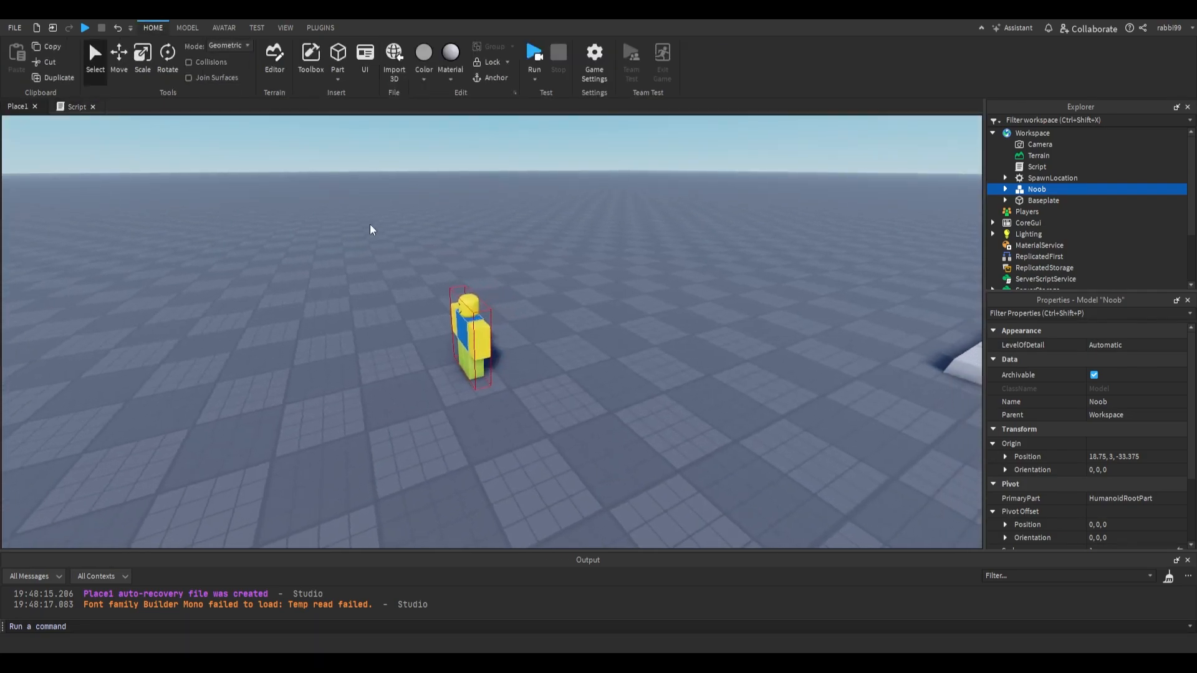
pyautogui.click(76, 107)
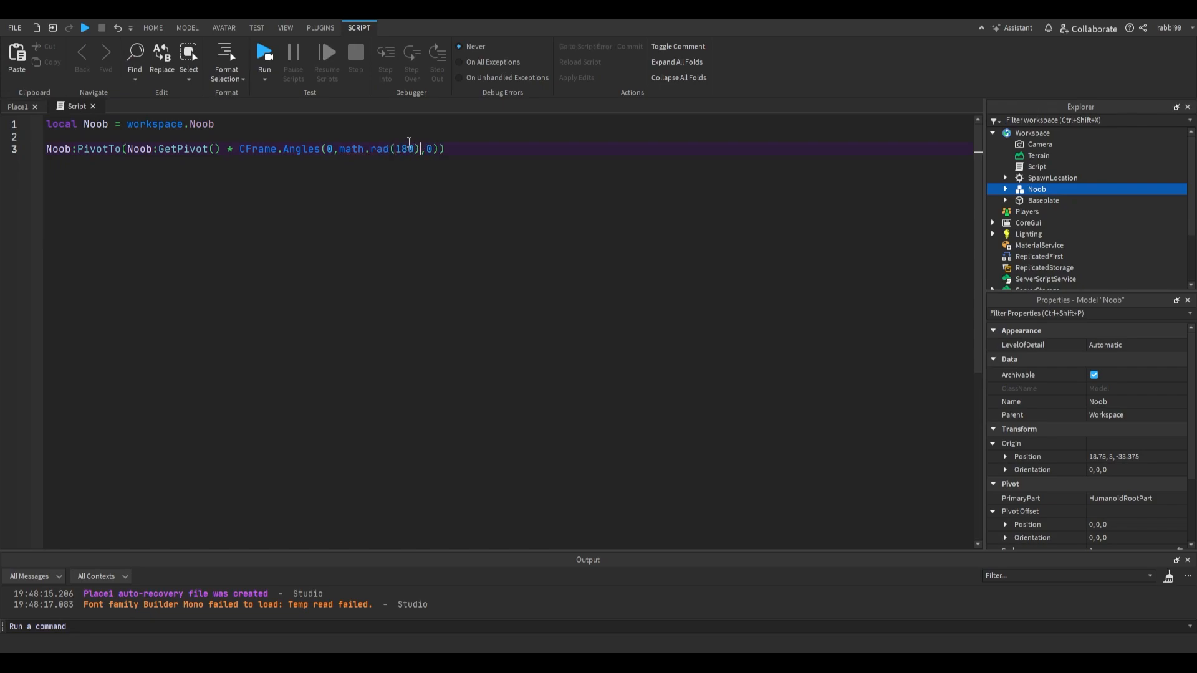
# Change the middle angle back to math.pi and switch to the Place1 view showing the turned Noob
pyautogui.write('pi')
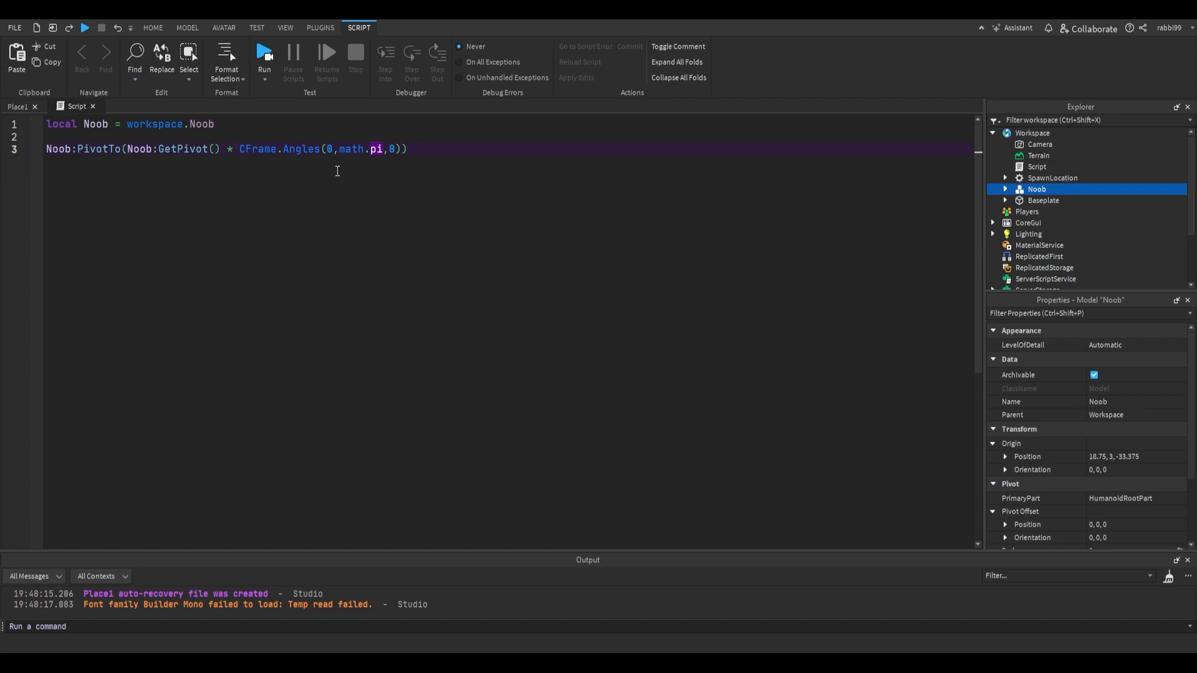
pyautogui.click(152, 28)
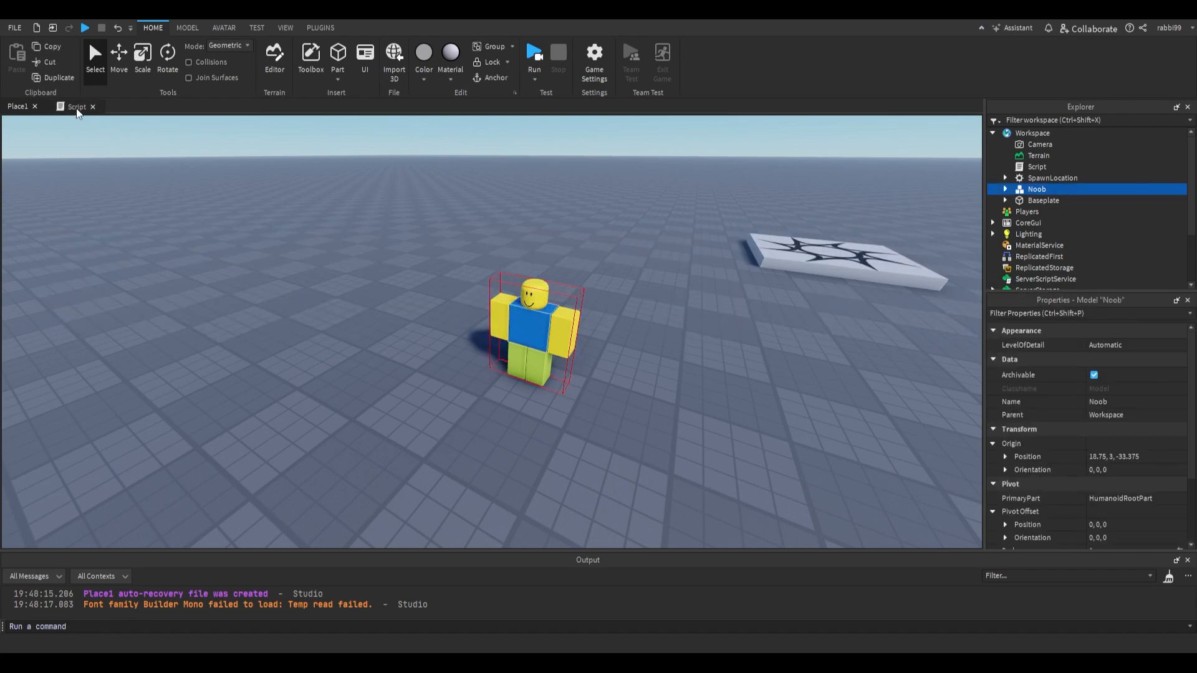
# Edit the rotation to math.pi / 2 on the middle axis and test-run the place once
pyautogui.click(76, 106)
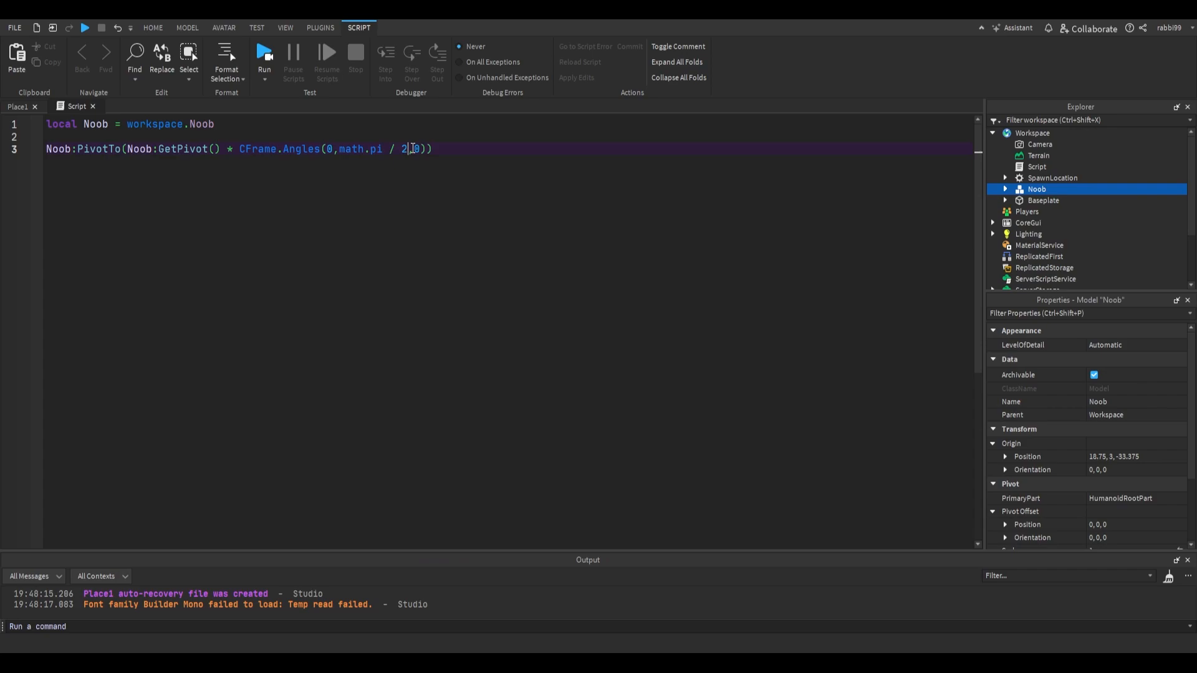
pyautogui.click(153, 27)
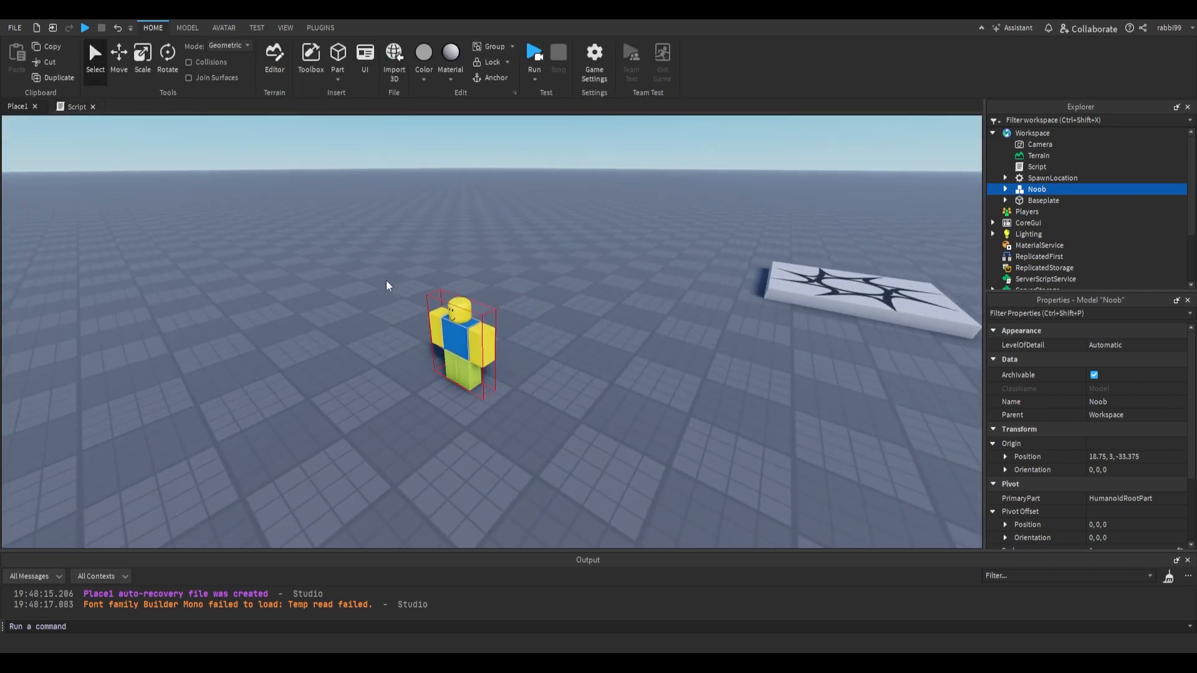
pyautogui.click(534, 53)
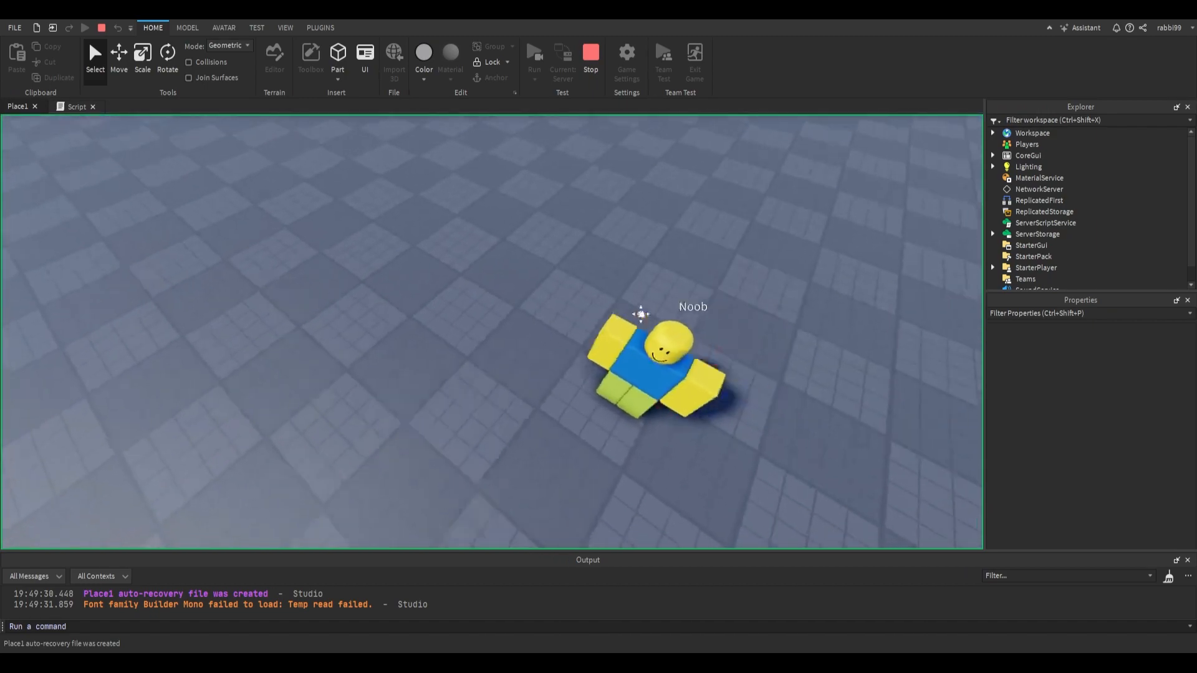
pyautogui.click(76, 106)
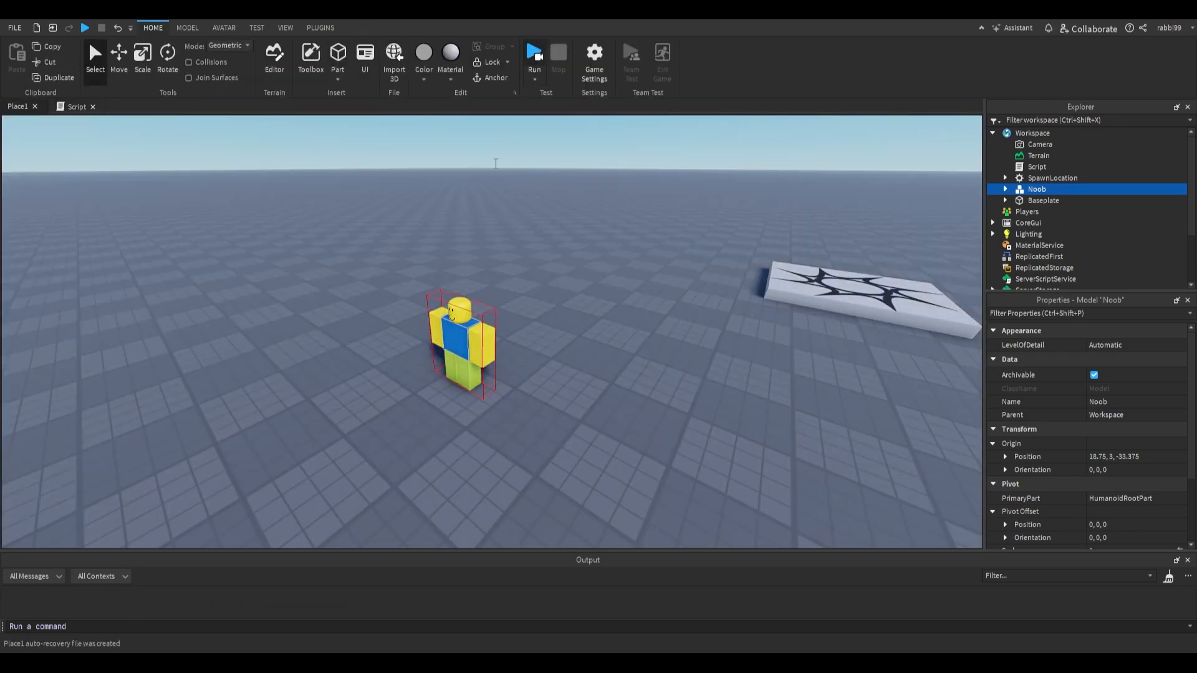
# Run the place a second time to check the quarter turn, then stop it
pyautogui.click(533, 52)
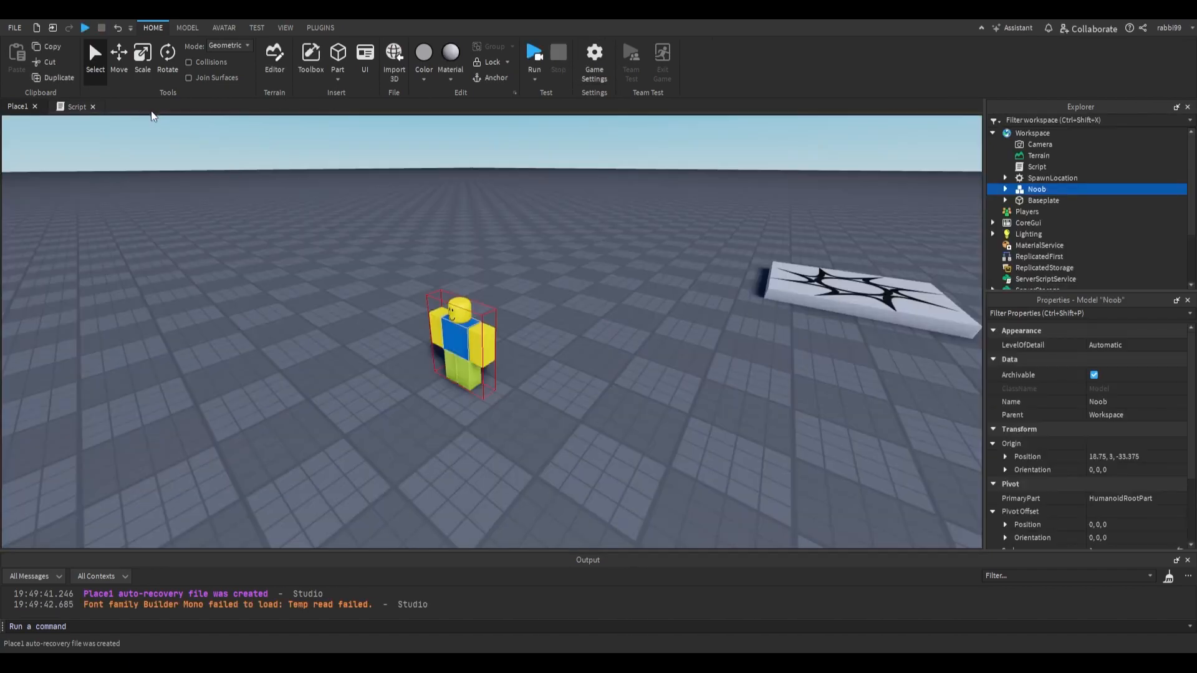
pyautogui.click(76, 106)
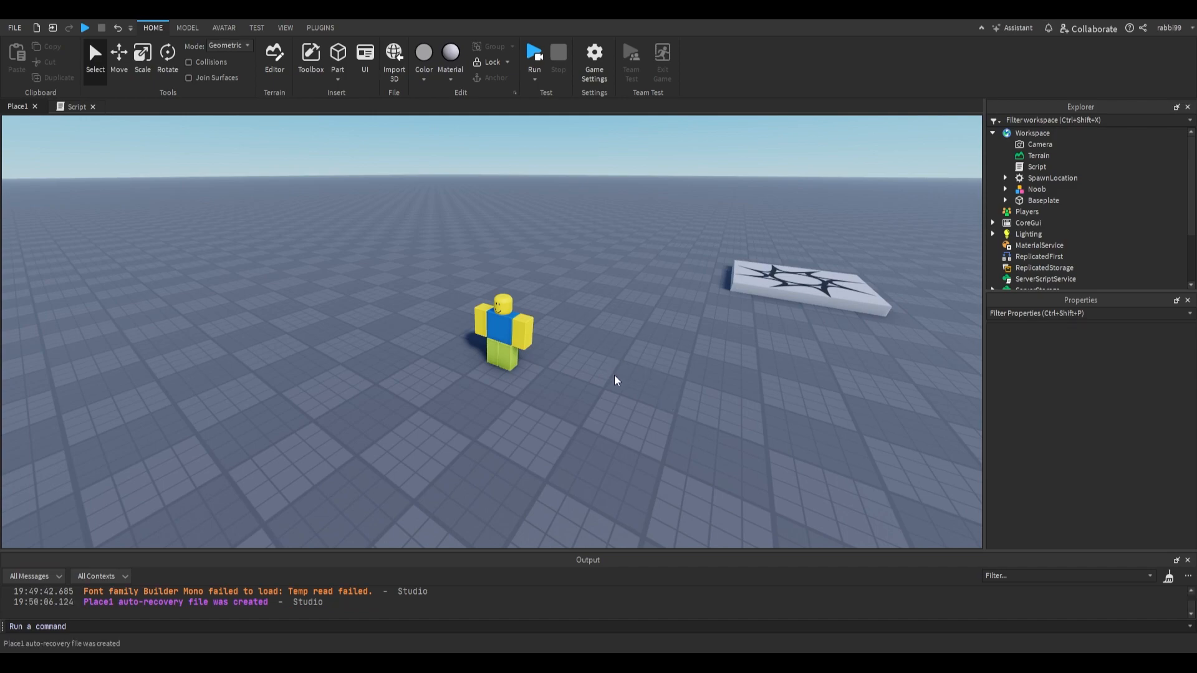
pyautogui.moveTo(609, 374)
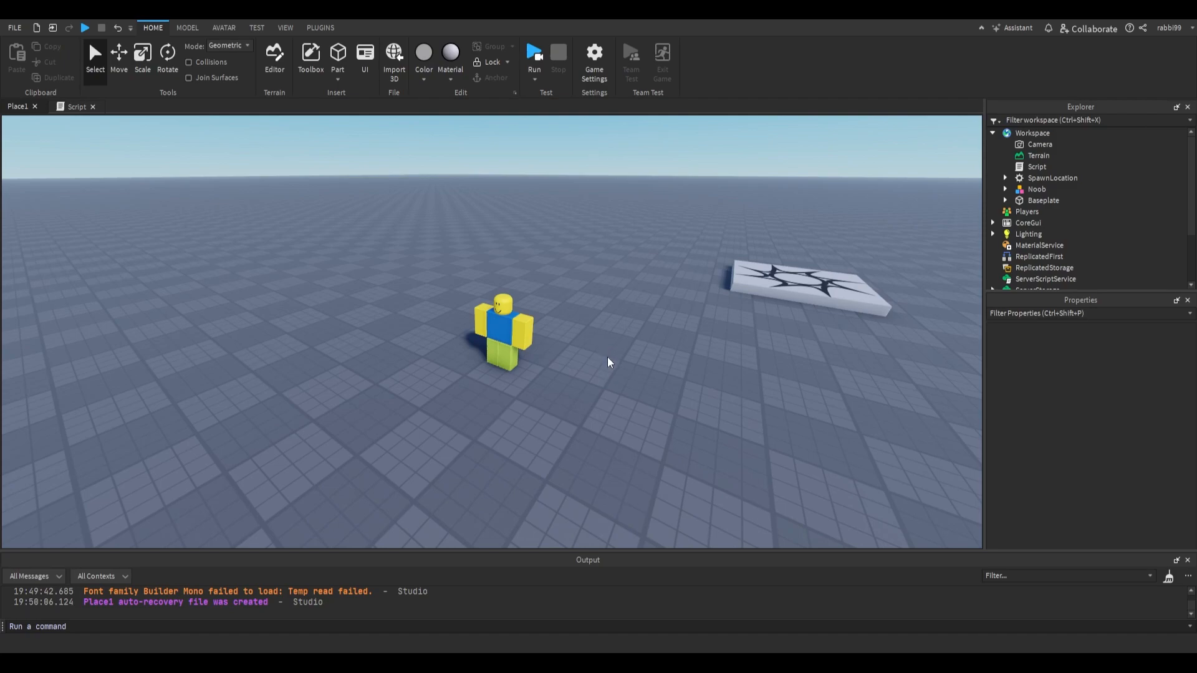
pyautogui.moveTo(403, 255)
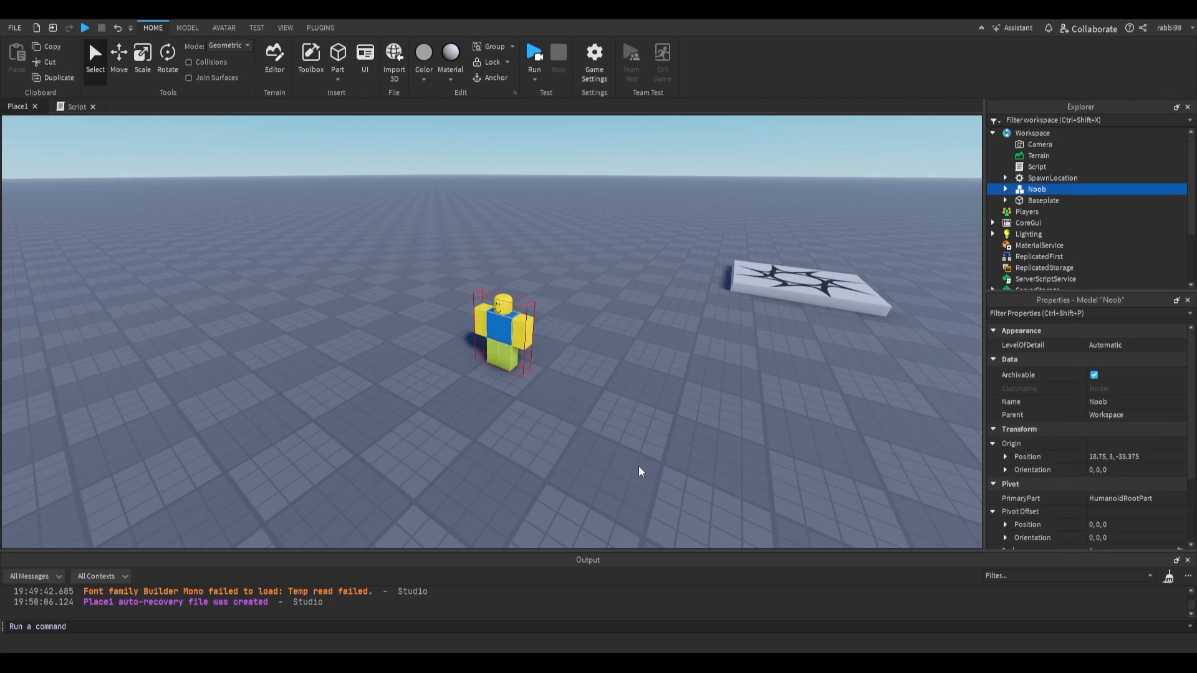
pyautogui.click(639, 472)
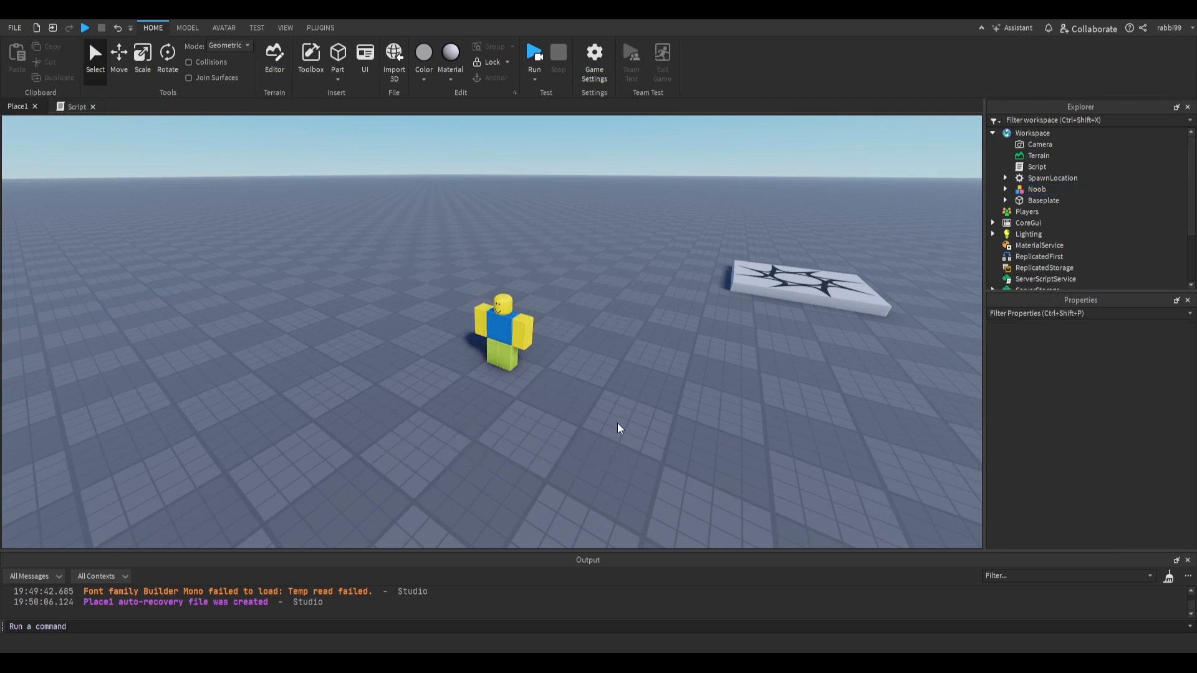
pyautogui.moveTo(477, 225)
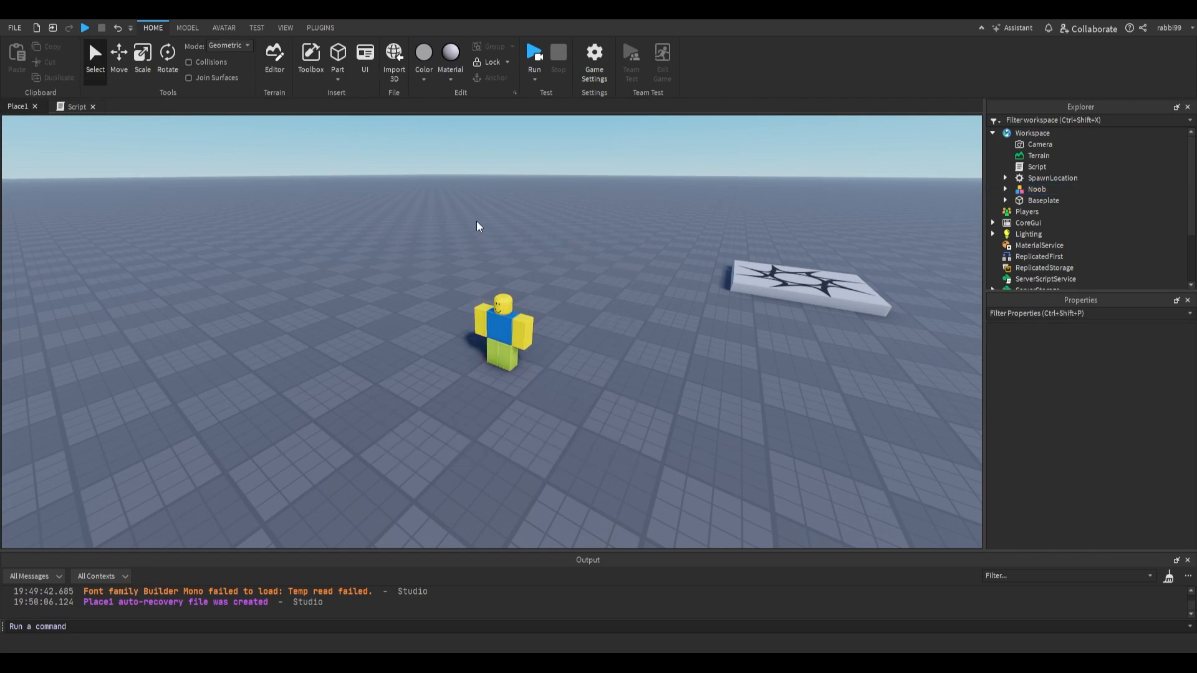